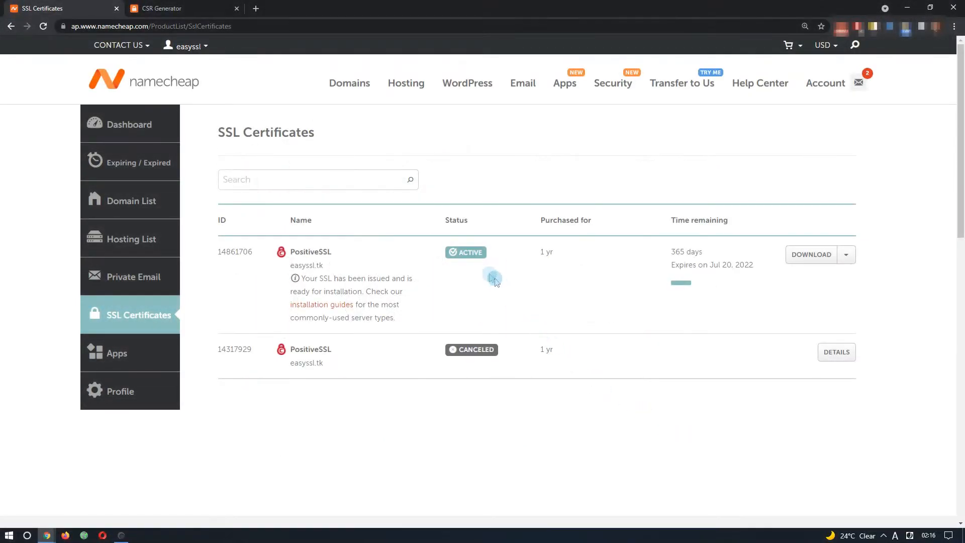
mouse_move(497, 260)
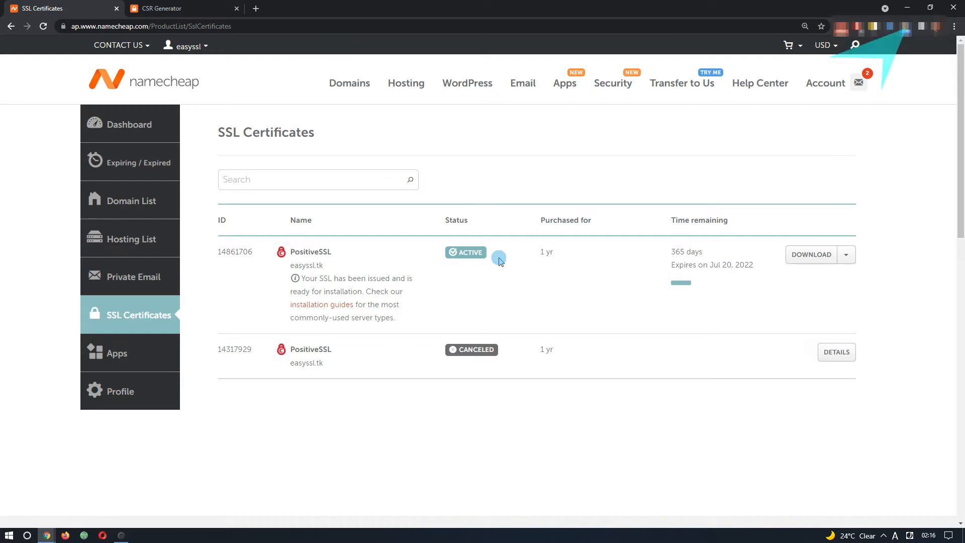
mouse_move(518, 275)
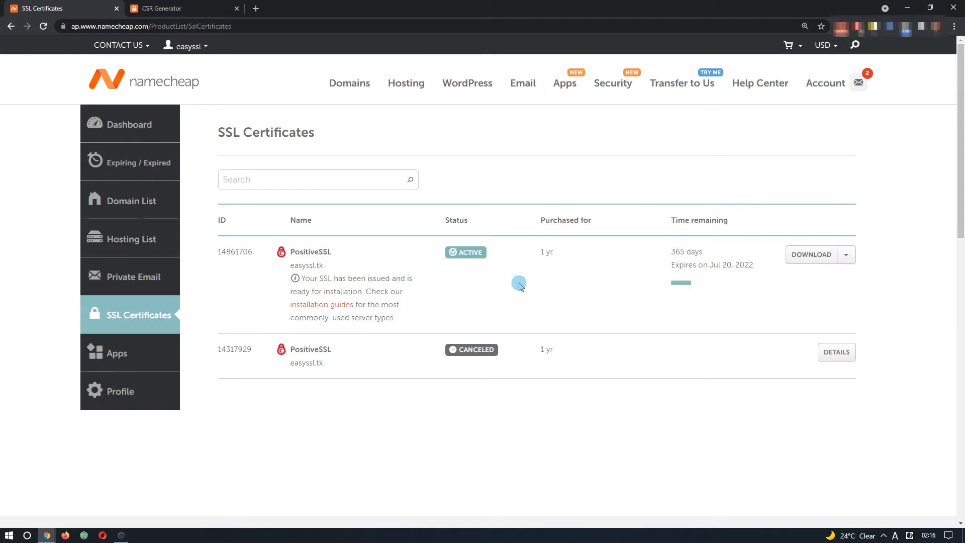
- Review the saved private key, then download the active PositiveSSL bundle to the Desktop as easyssl_tk.zip
left_click(161, 8)
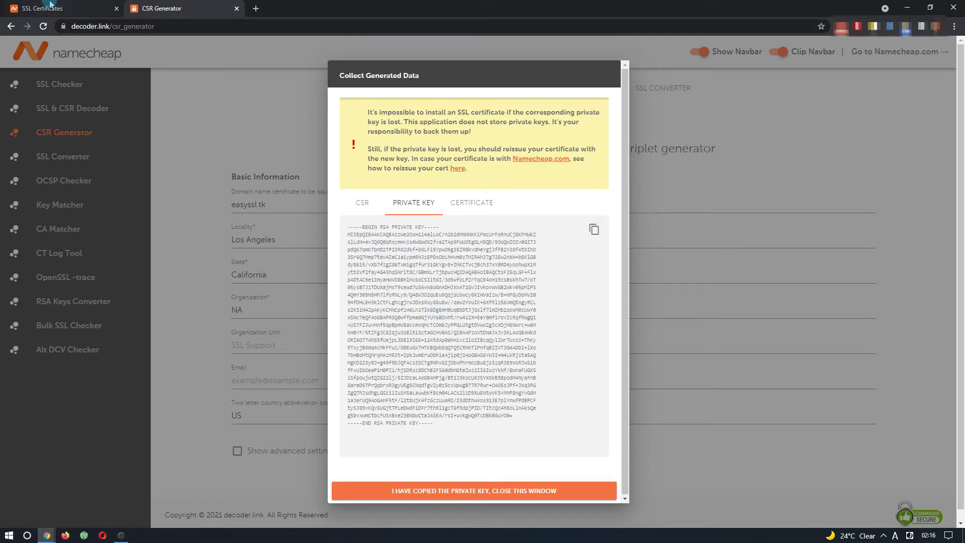
left_click(43, 9)
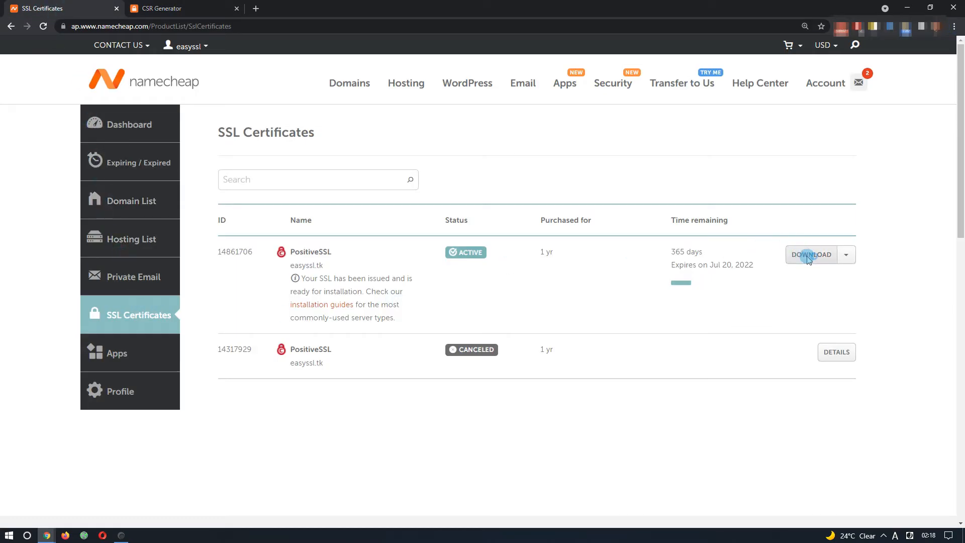
left_click(810, 254)
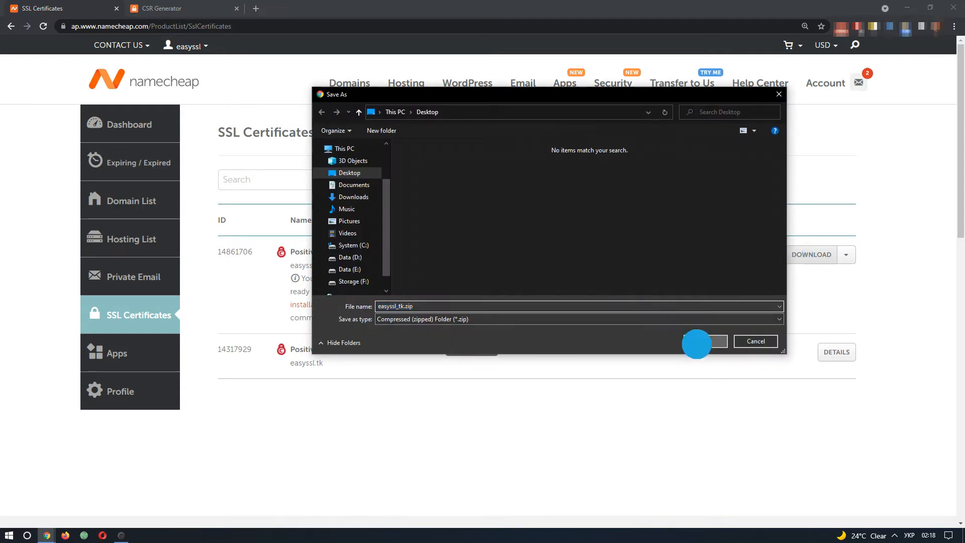
left_click(696, 343)
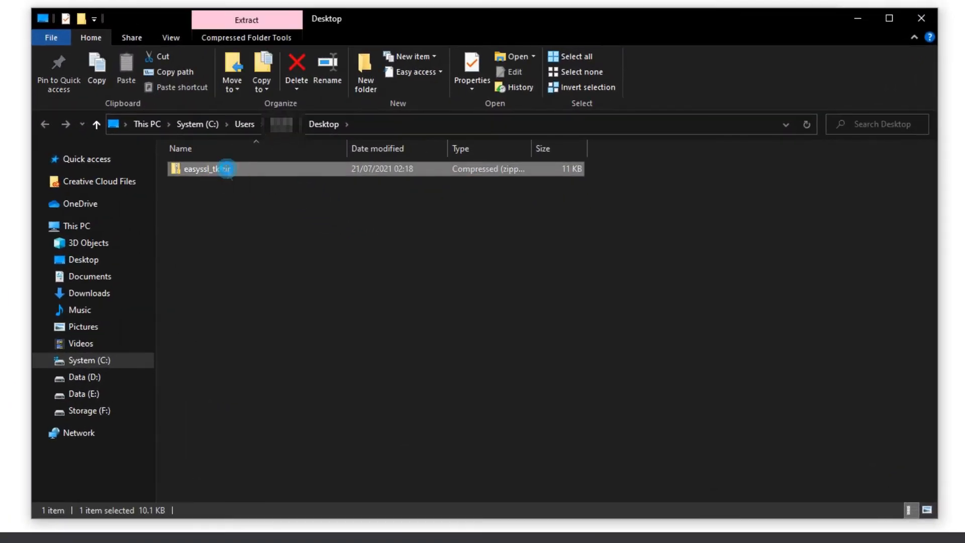
- Extract easyssl_tk.zip with 7-Zip, yielding the .crt, .ca-bundle and .p7b files on the Desktop
right_click(203, 169)
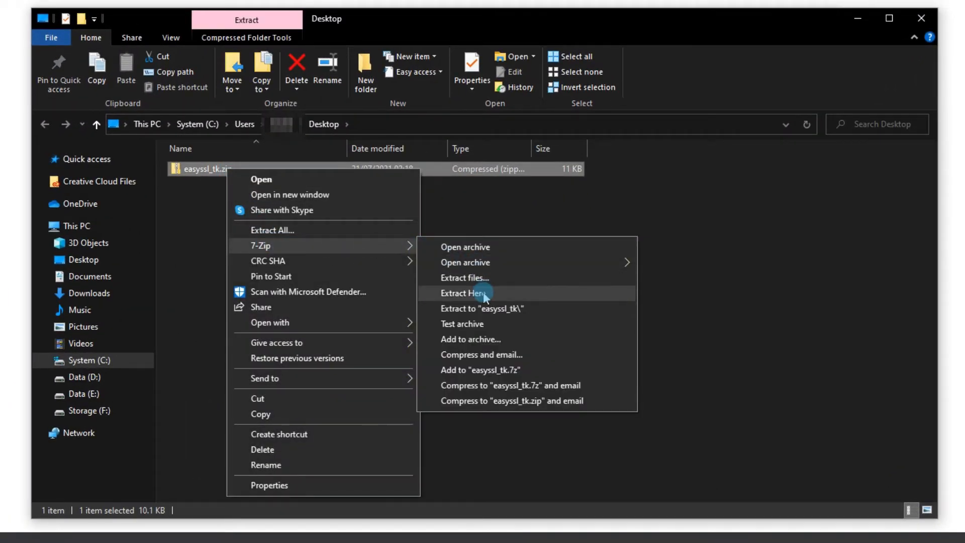
left_click(464, 293)
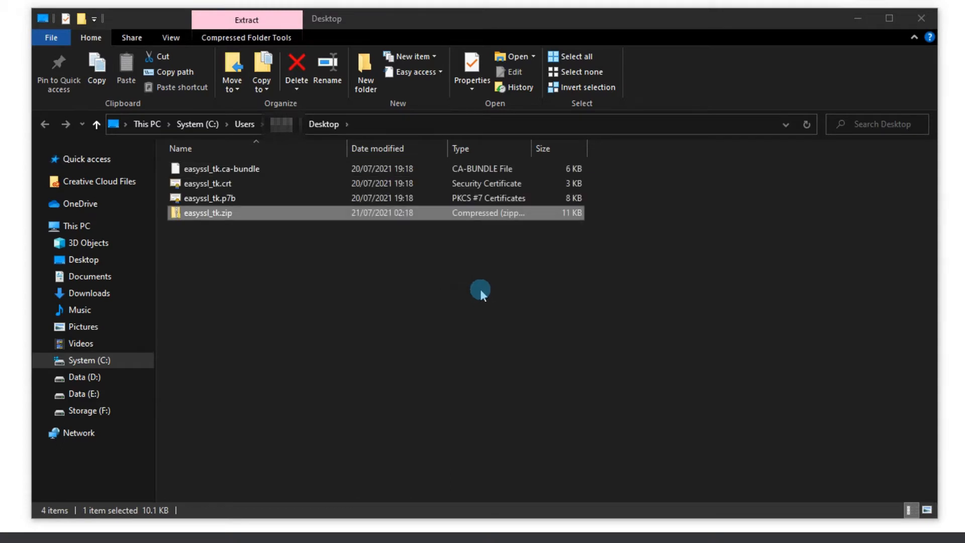
left_click(209, 183)
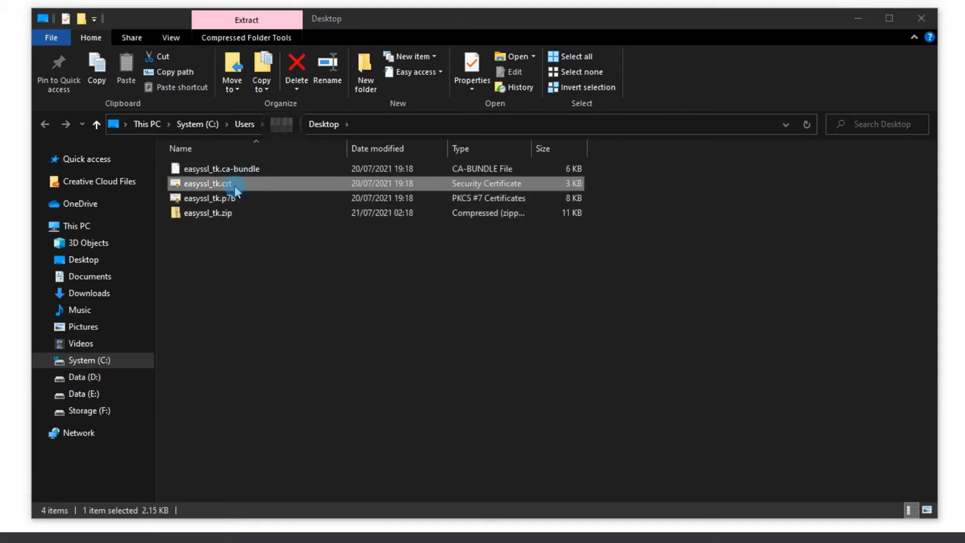
left_click(222, 168)
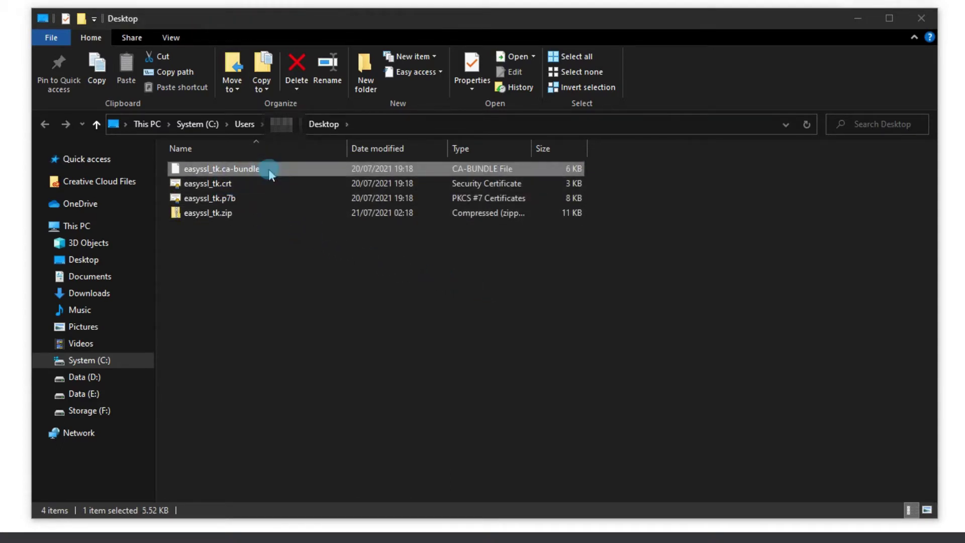
mouse_move(269, 198)
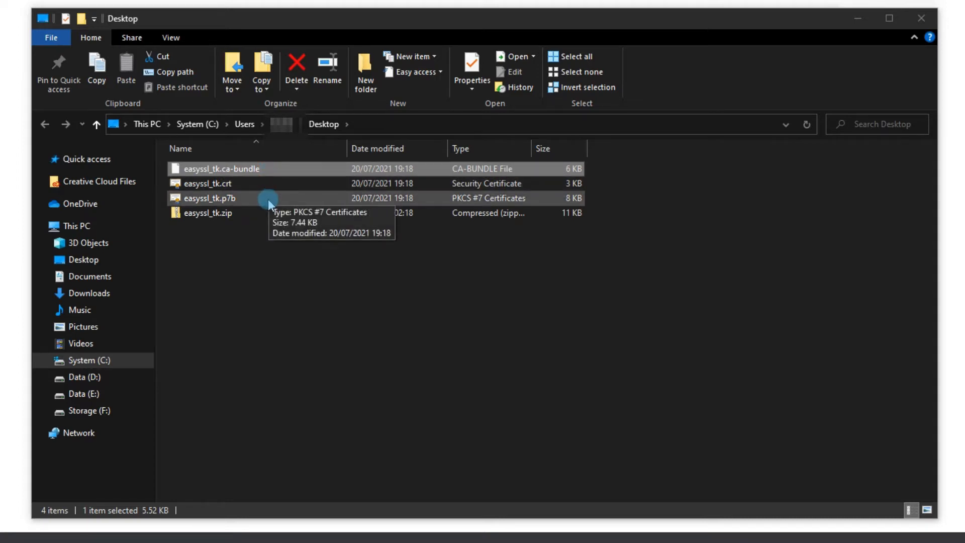
left_click(209, 198)
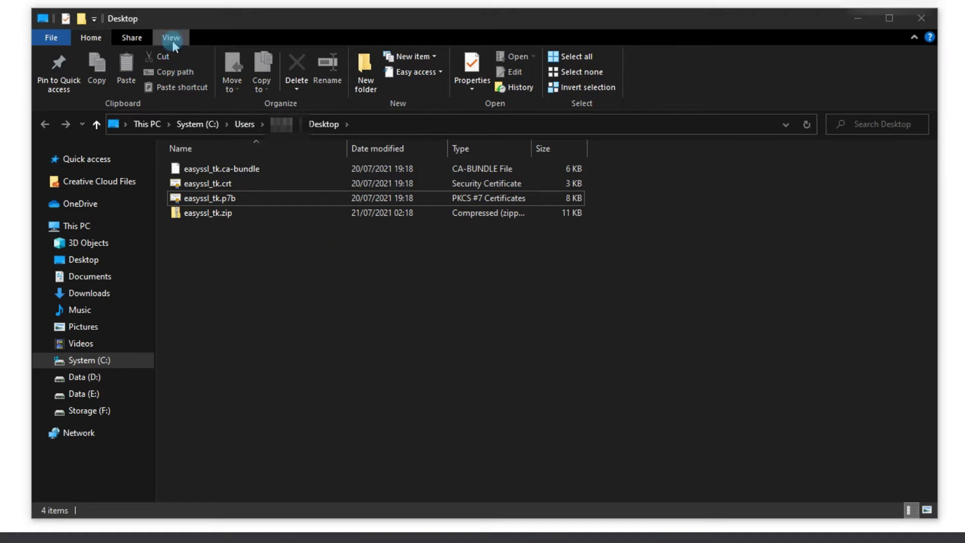
- Show file name extensions in File Explorer so the certificate file types are visible
left_click(171, 37)
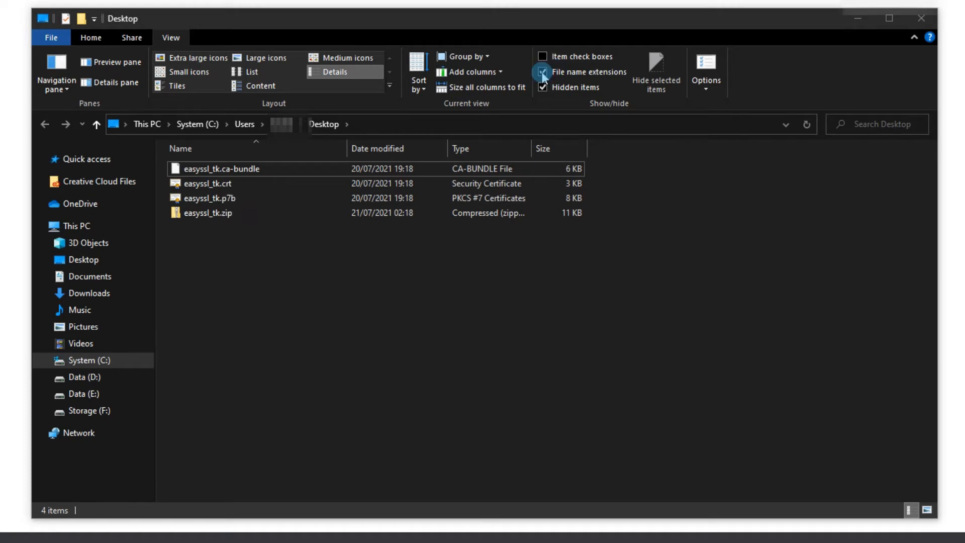
left_click(542, 73)
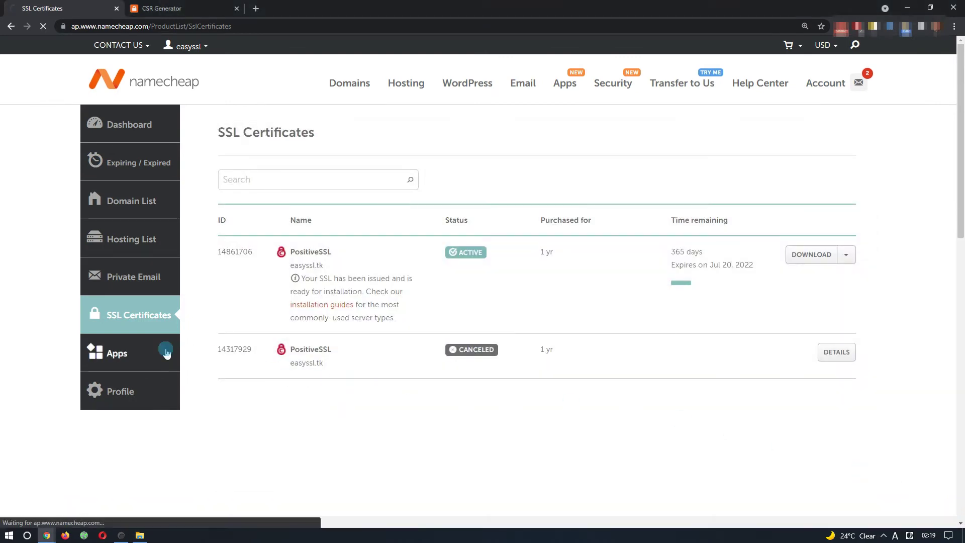
- Launch EasyWP from the Namecheap apps and check that easyssl.tk currently loads as not secure
left_click(117, 352)
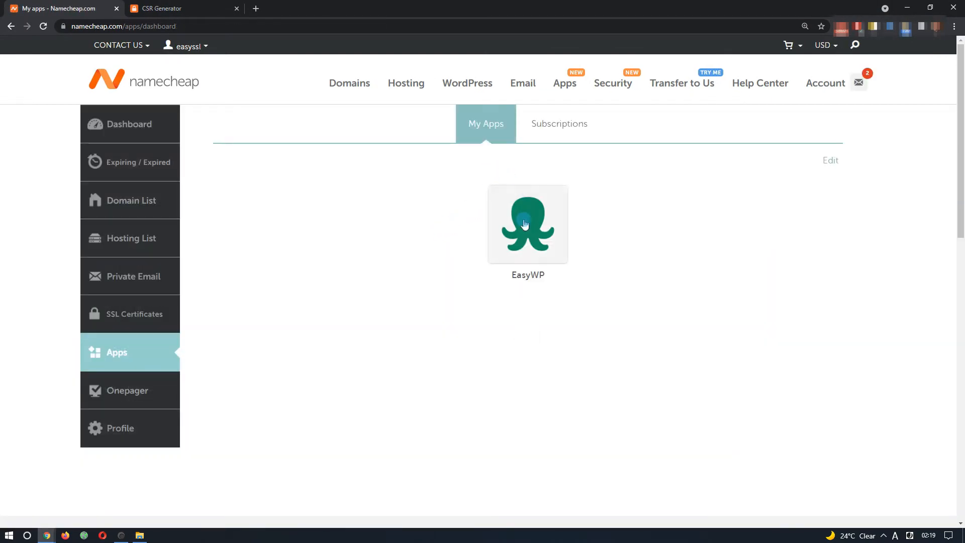
left_click(527, 223)
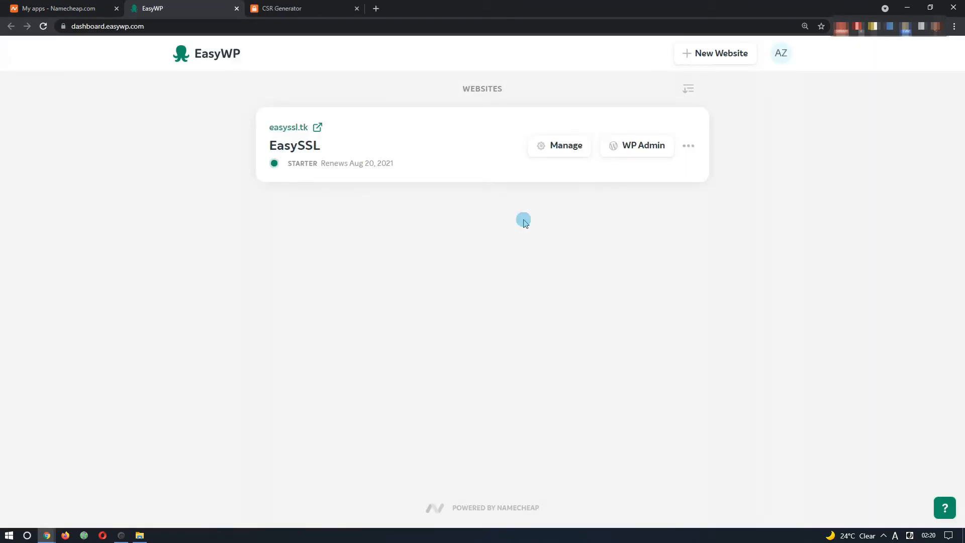
mouse_move(297, 129)
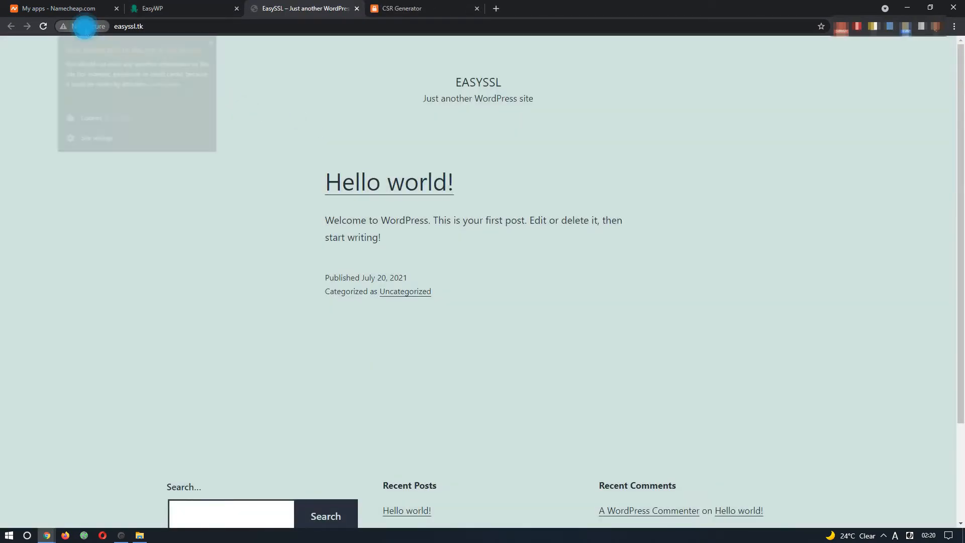
left_click(130, 27)
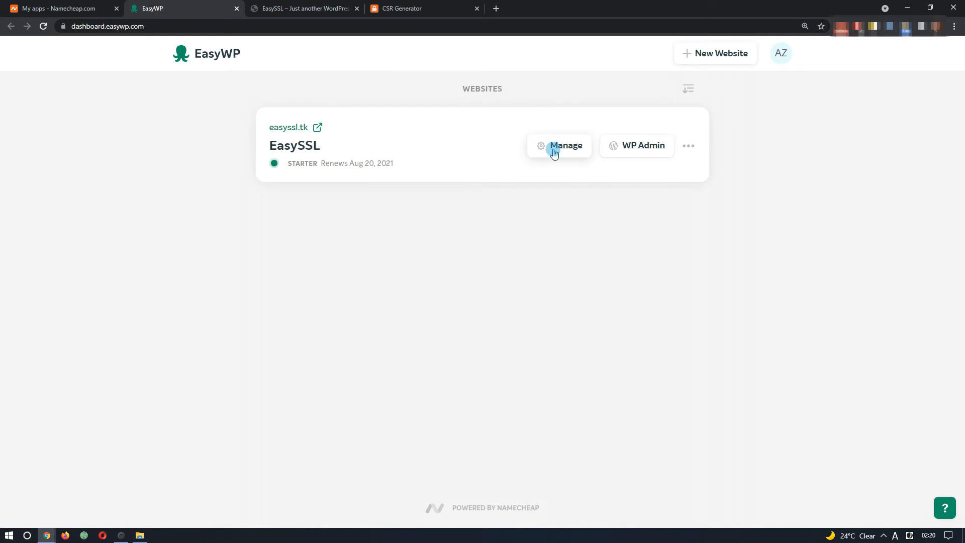
- Start adding a custom SSL certificate from the EasySSL site's SSL Certificate settings
left_click(558, 145)
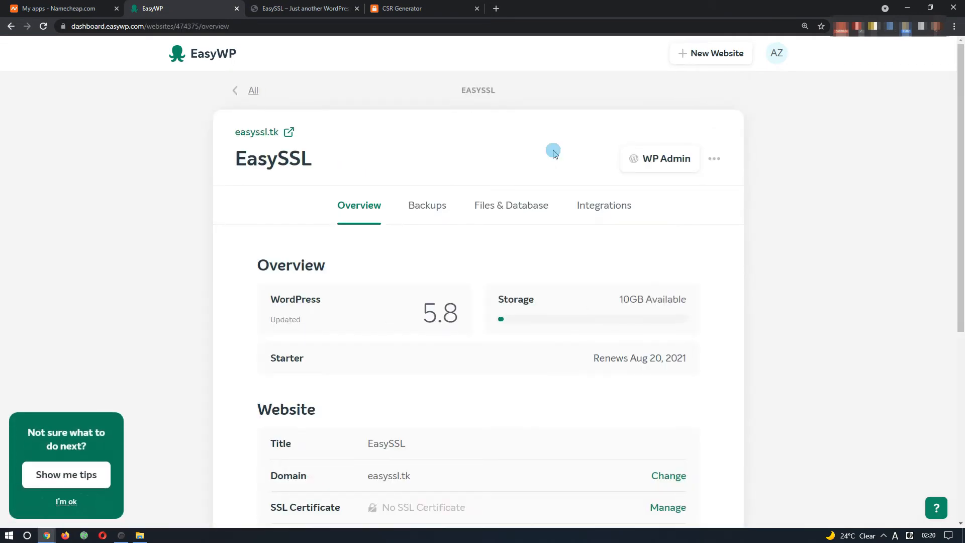
scroll("down", 3)
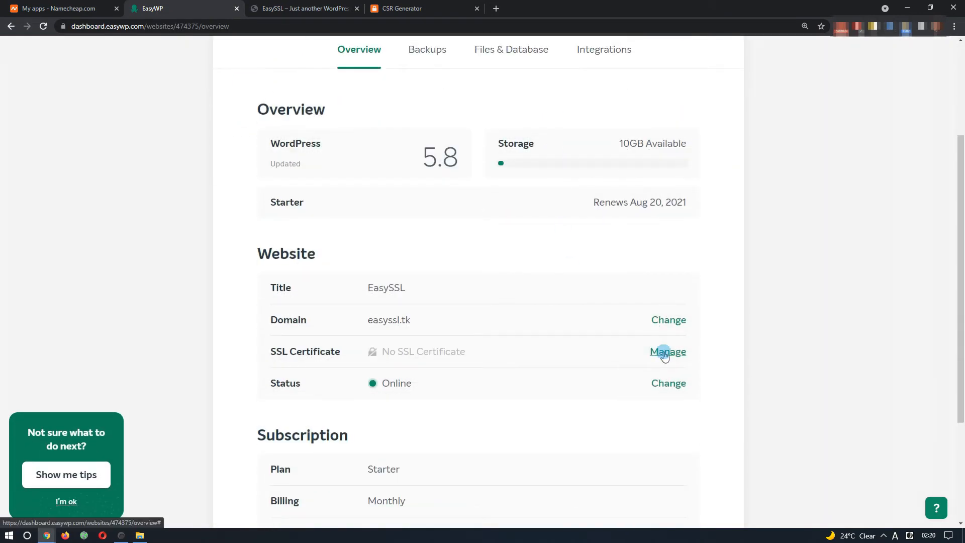
left_click(667, 351)
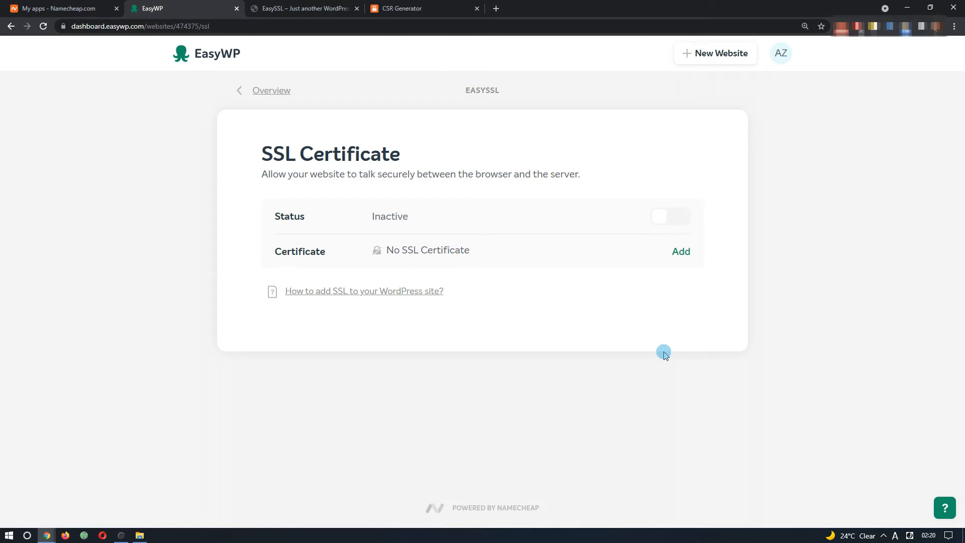
left_click(681, 251)
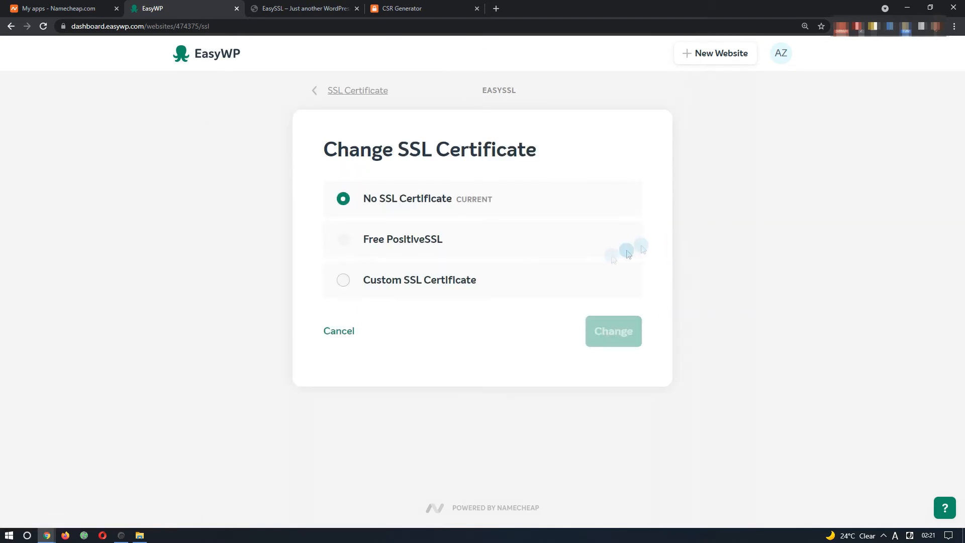
left_click(343, 279)
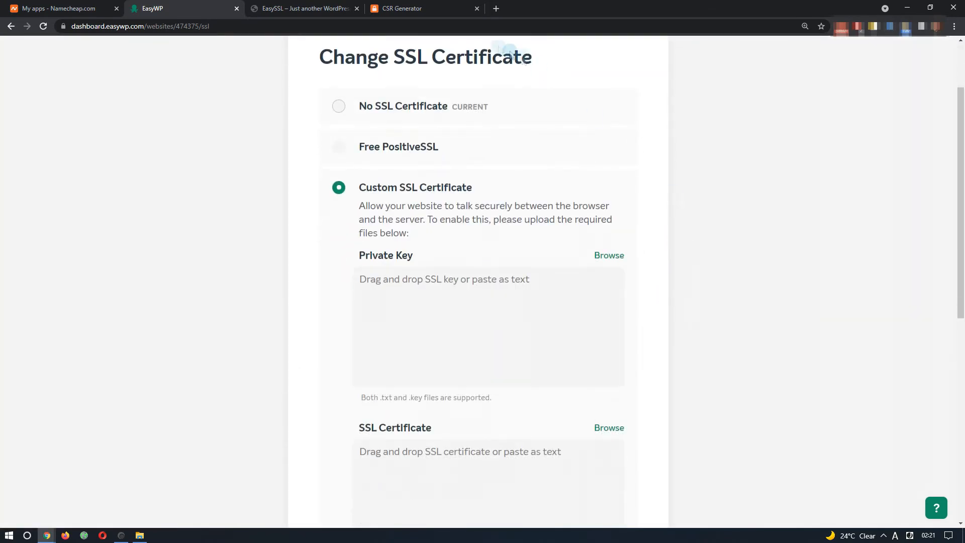
mouse_move(415, 245)
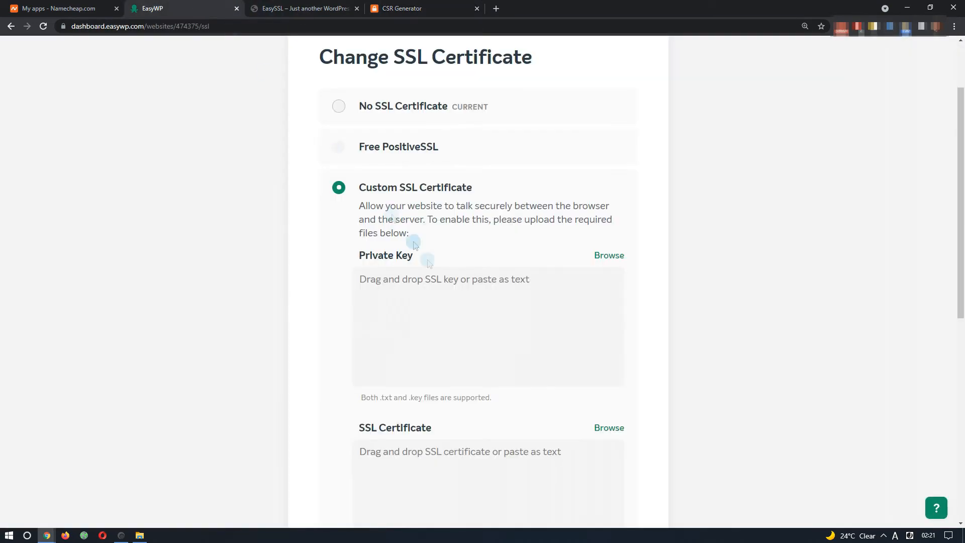
- Paste the private key, load the certificate and CA bundle files, and apply the custom certificate
key("ctrl+v")
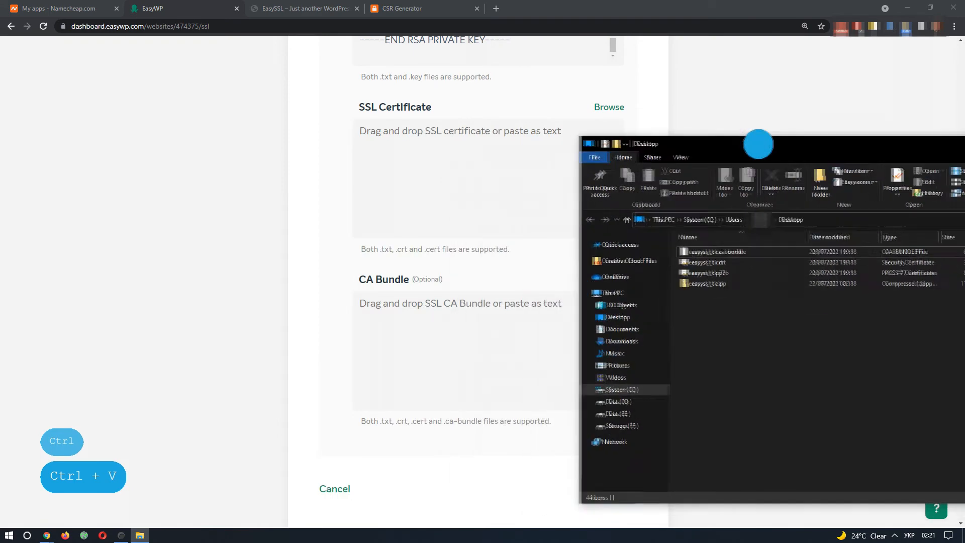
left_click(486, 179)
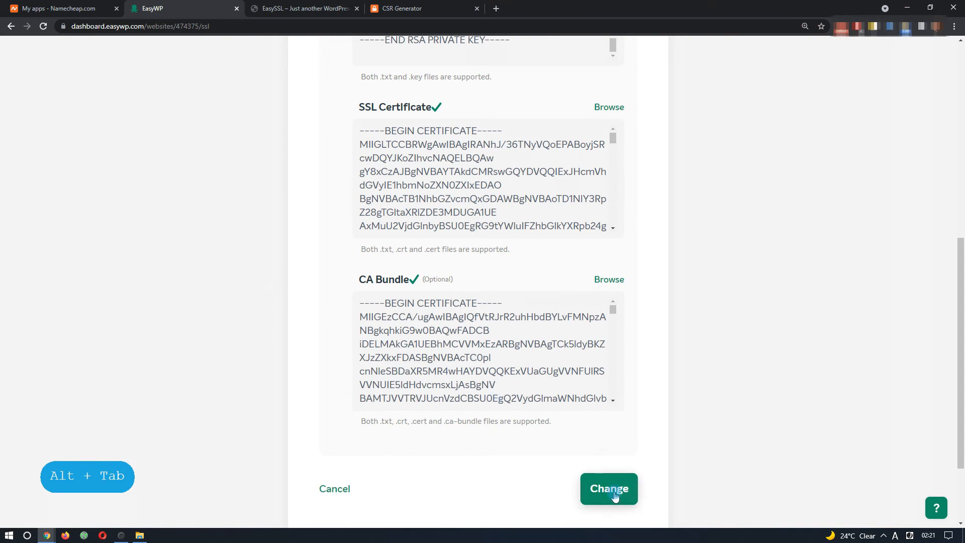
left_click(608, 489)
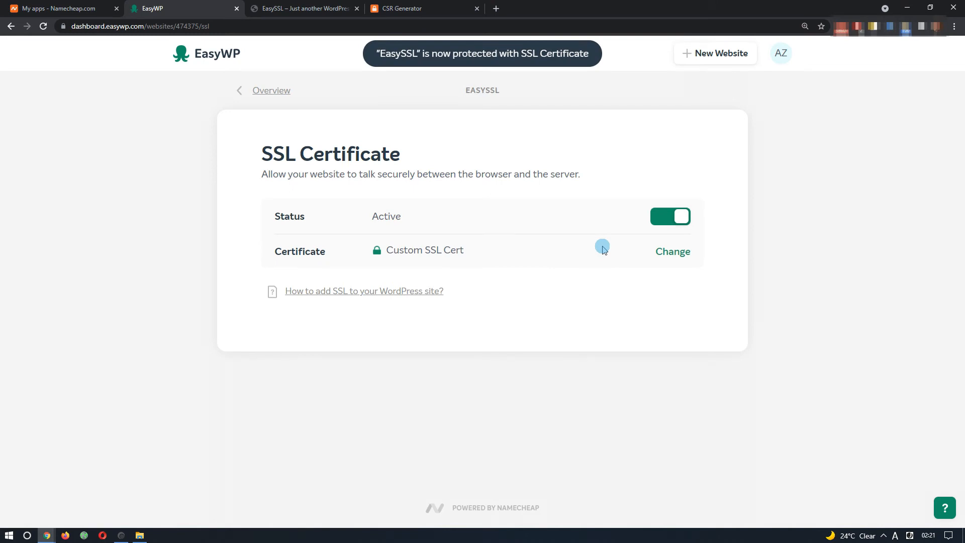
- Run decoder.link's SSL Checker on easyssl.tk and get a clean no-issues report
right_click(400, 8)
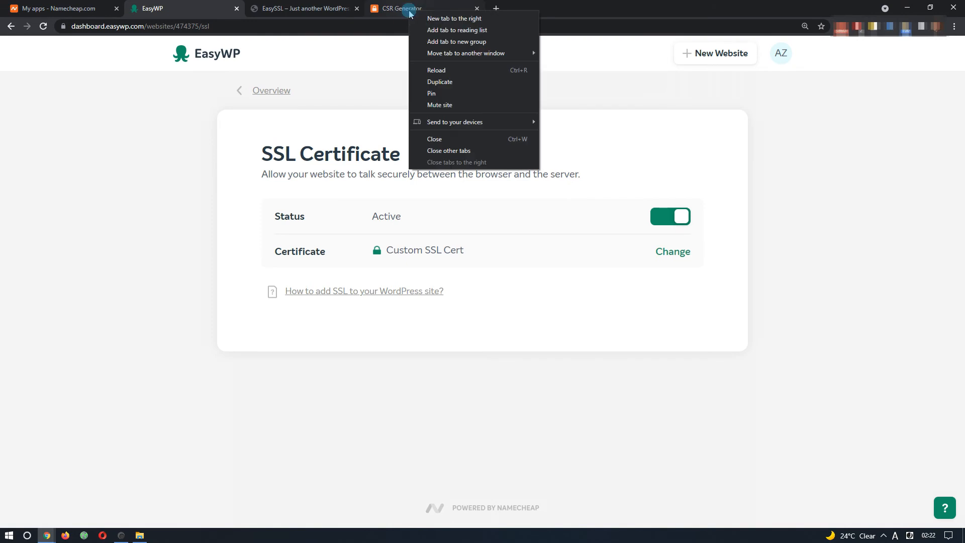
left_click(455, 19)
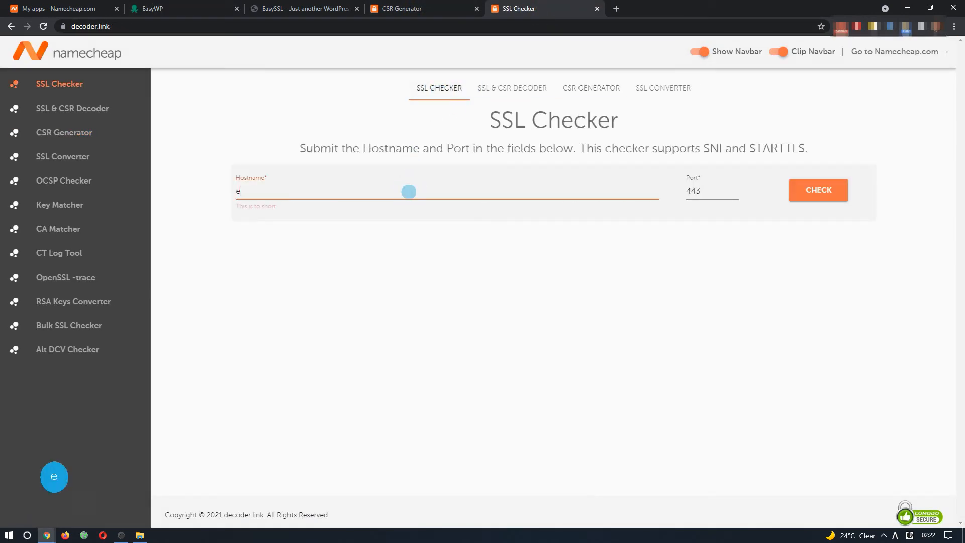
type("easyssl.tk")
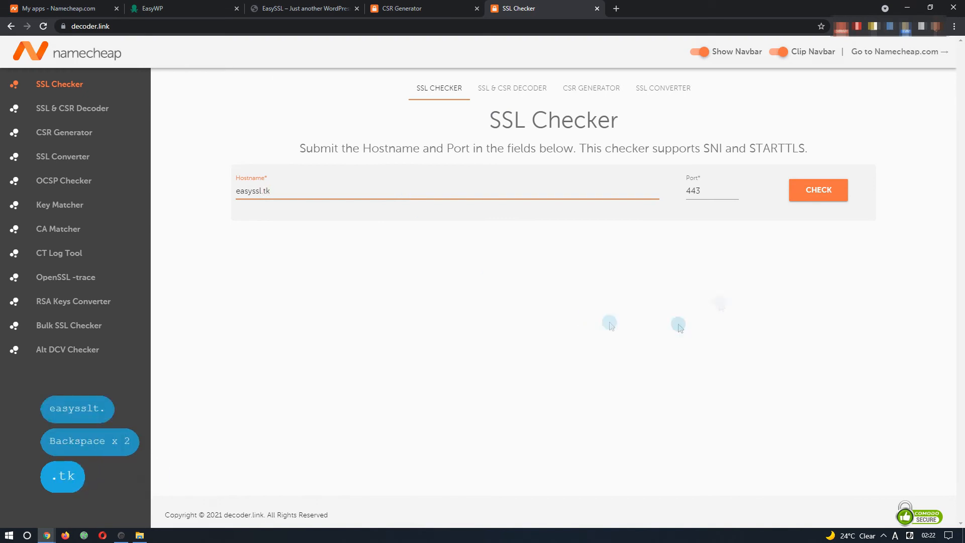
left_click(818, 190)
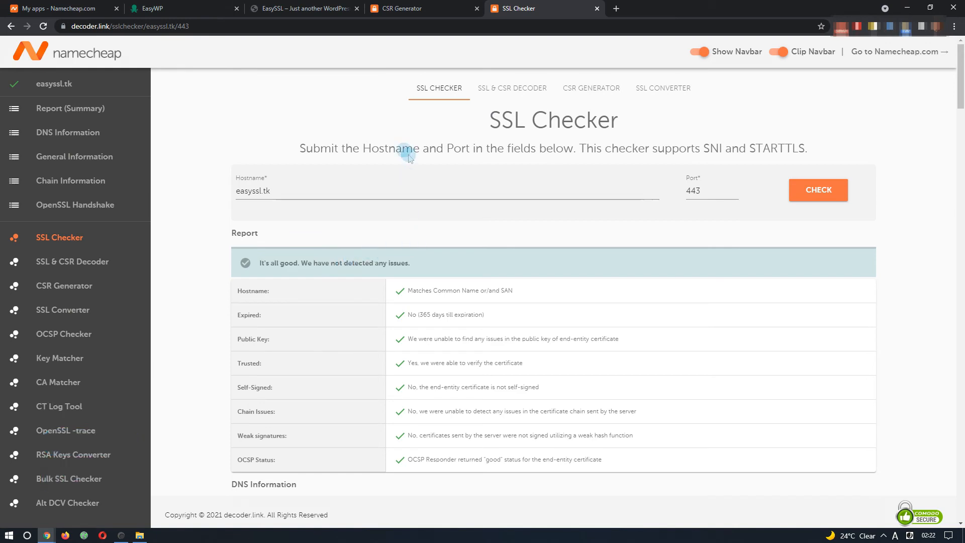
left_click(179, 8)
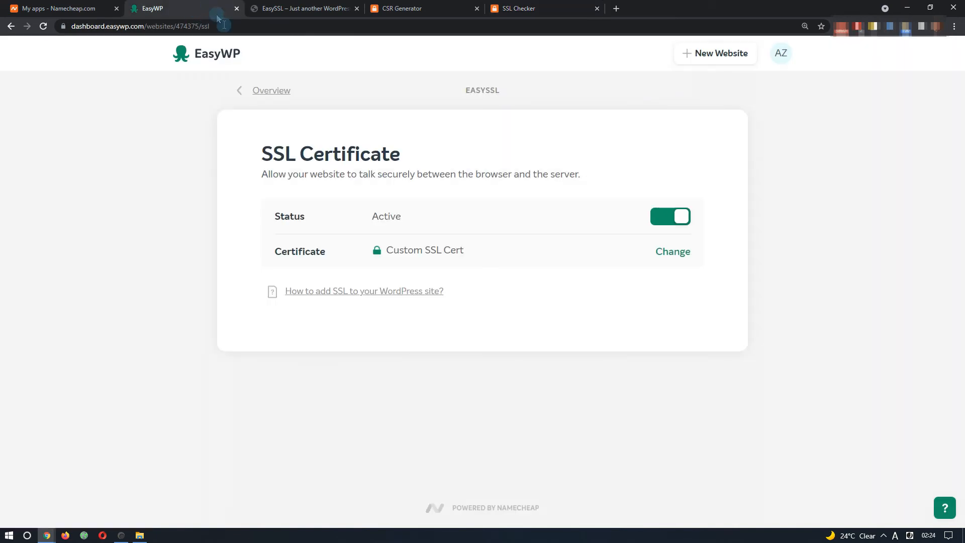
- Reload the live easyssl.tk site and view the padlock's secure-connection details with a valid certificate
left_click(271, 90)
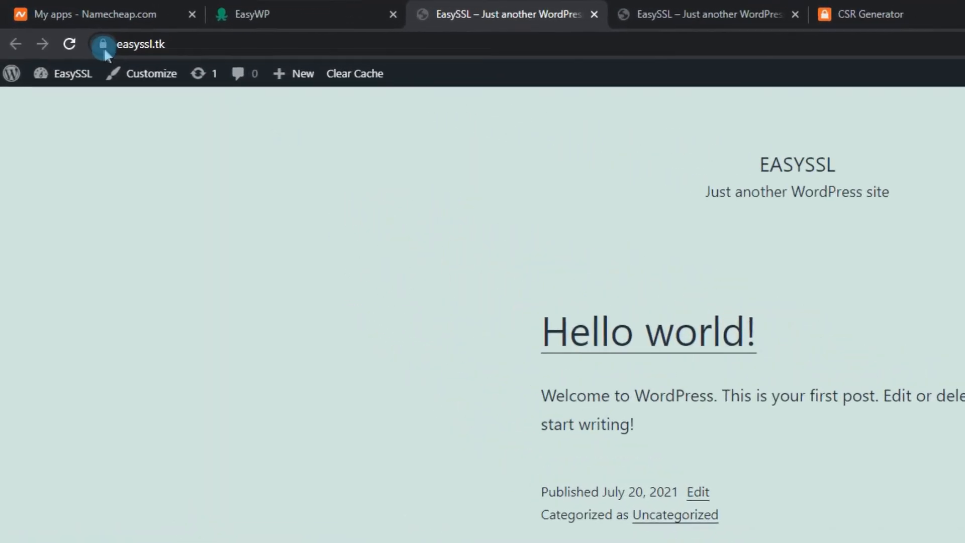
left_click(102, 44)
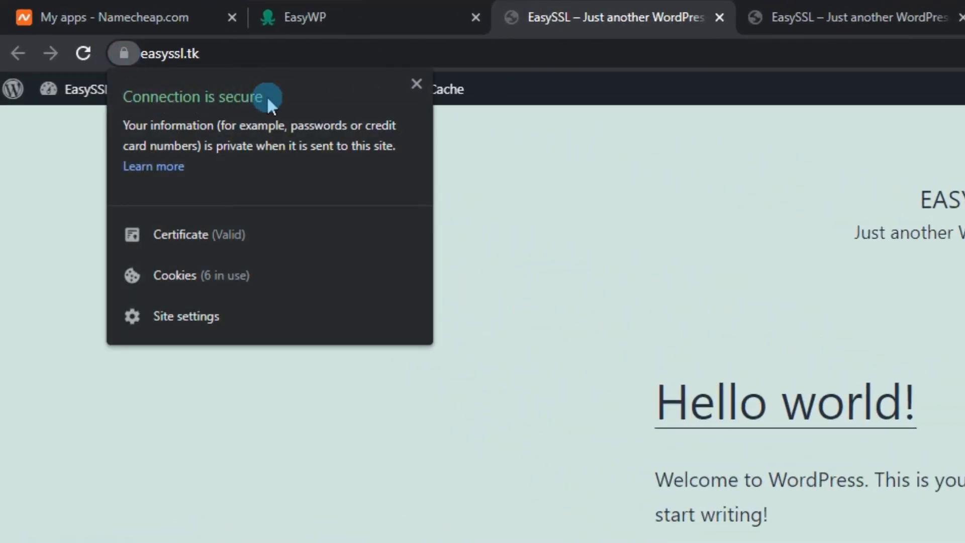
left_click(171, 53)
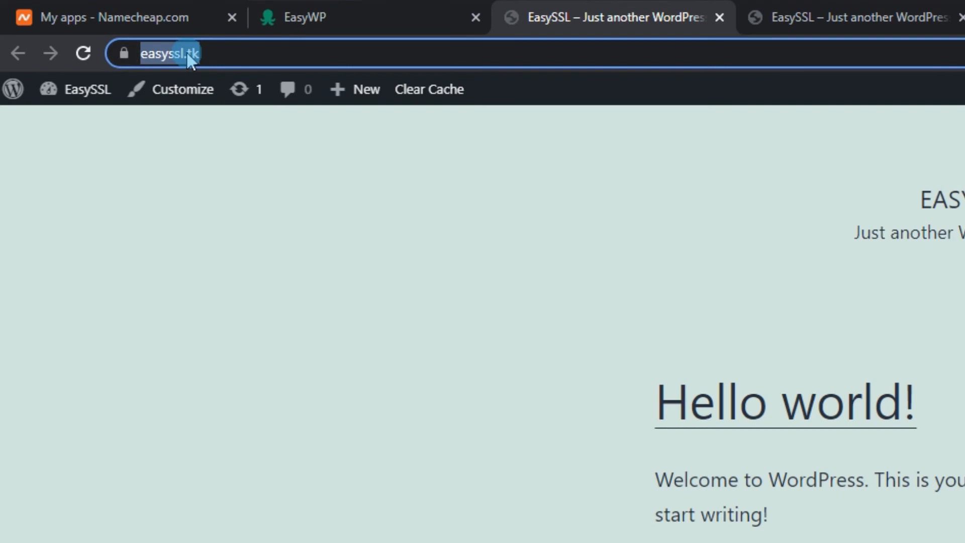